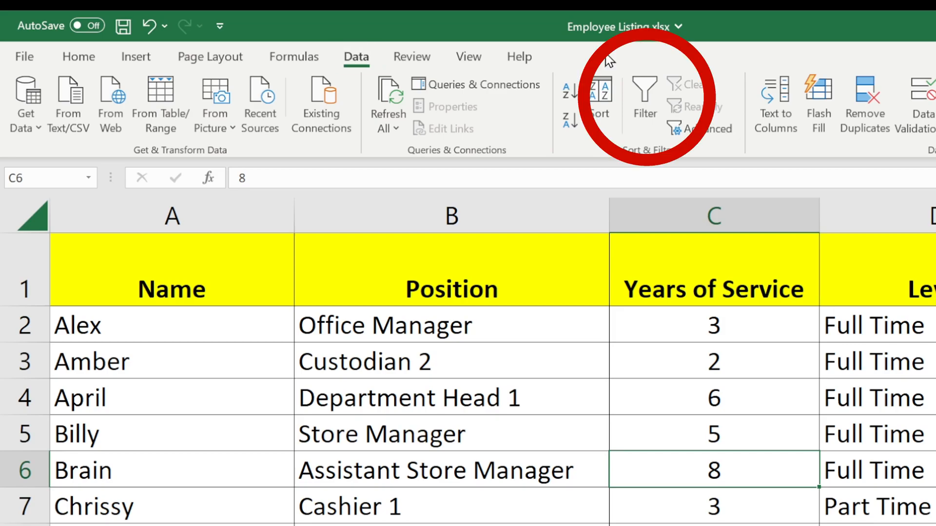
# - Turn on AutoFilter so every header of the Employee Listing gets a filter dropdown
pyautogui.click(644, 104)
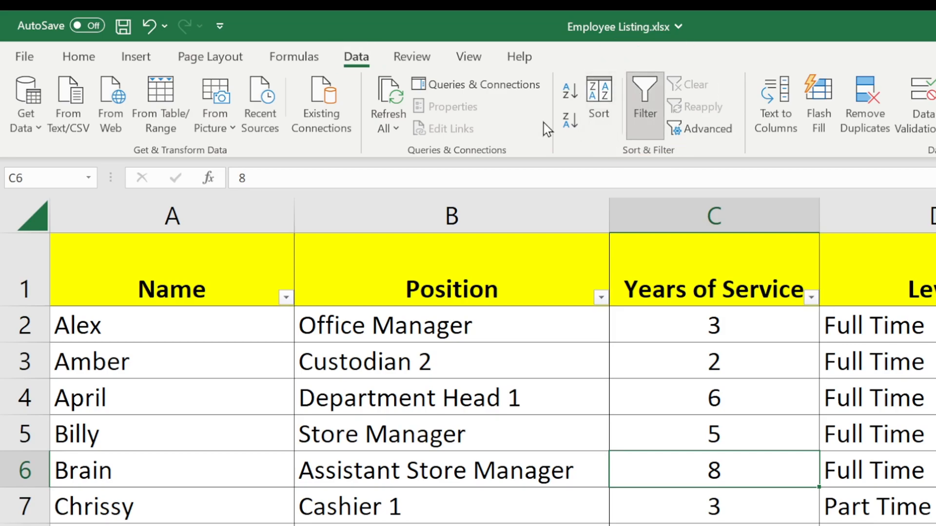
pyautogui.moveTo(506, 129)
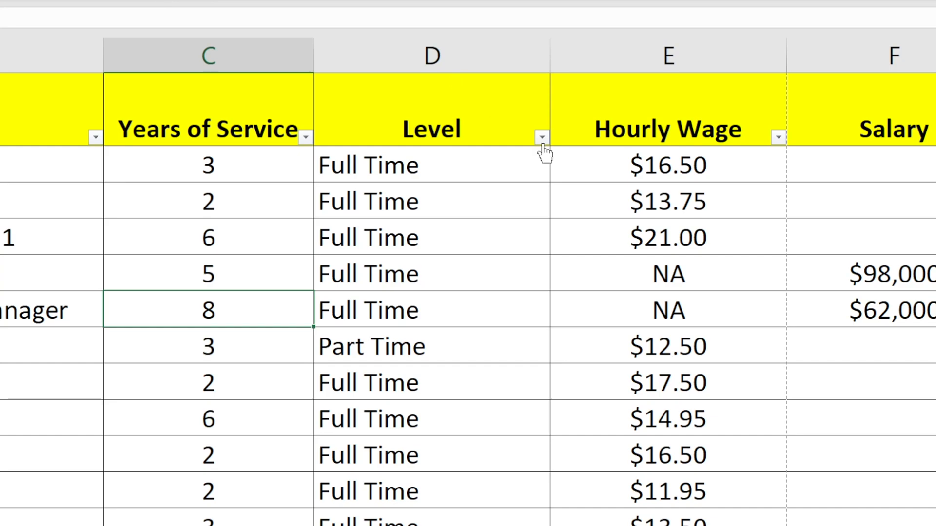
# - Filter the Level column to Part Time only by excluding Full Time and Temporary
pyautogui.click(541, 137)
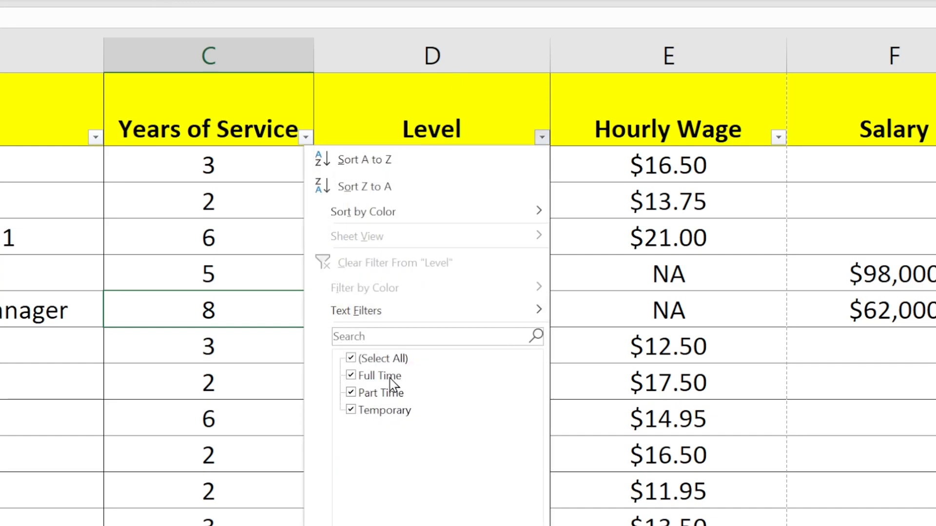
pyautogui.click(351, 376)
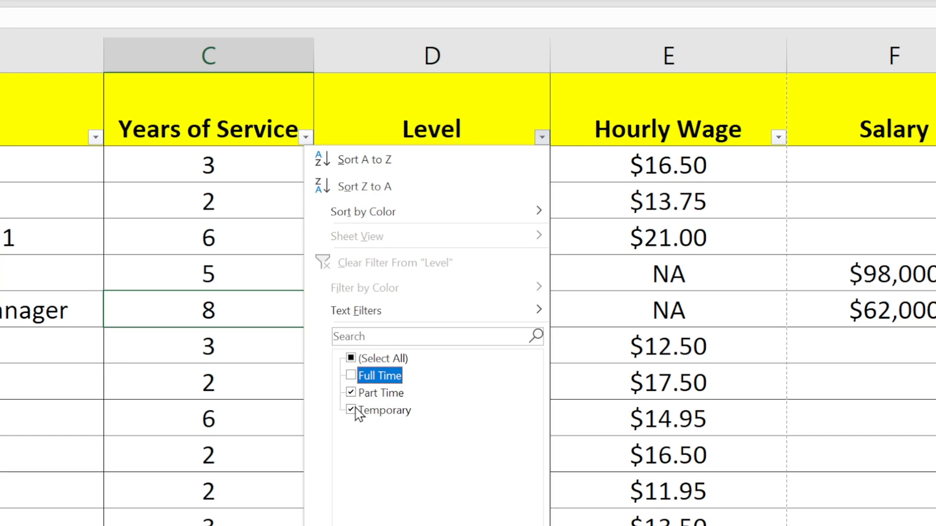
pyautogui.click(352, 410)
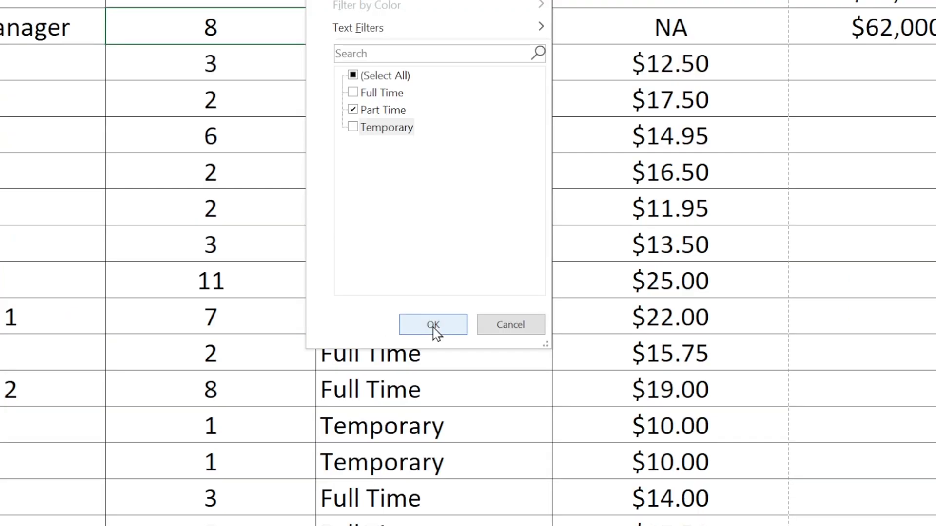
pyautogui.click(432, 325)
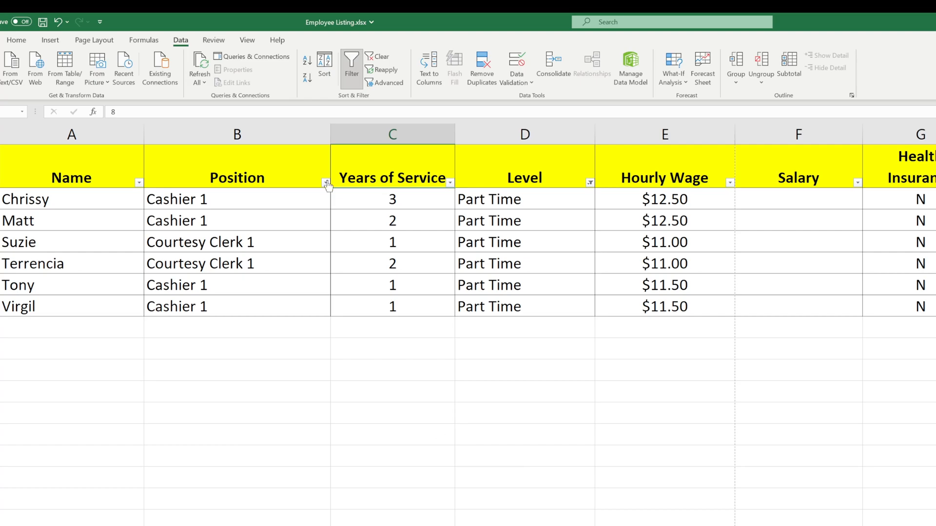
# - Filter the Position column to Cashier 1 by excluding Courtesy Clerk 1
pyautogui.click(327, 183)
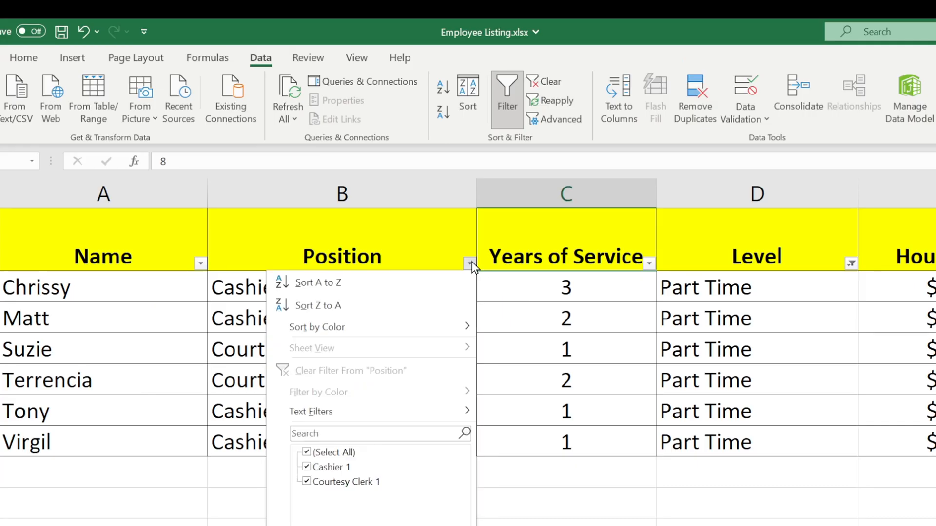
pyautogui.click(305, 482)
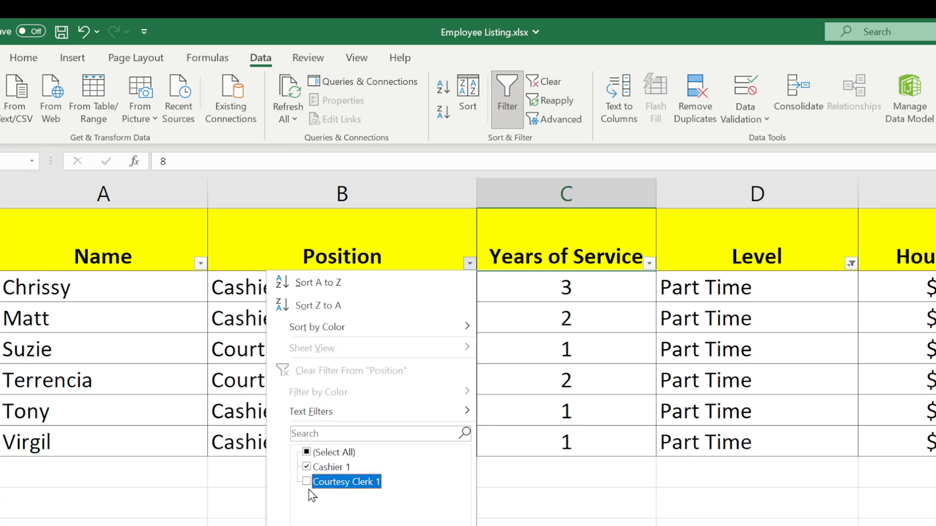
pyautogui.click(307, 467)
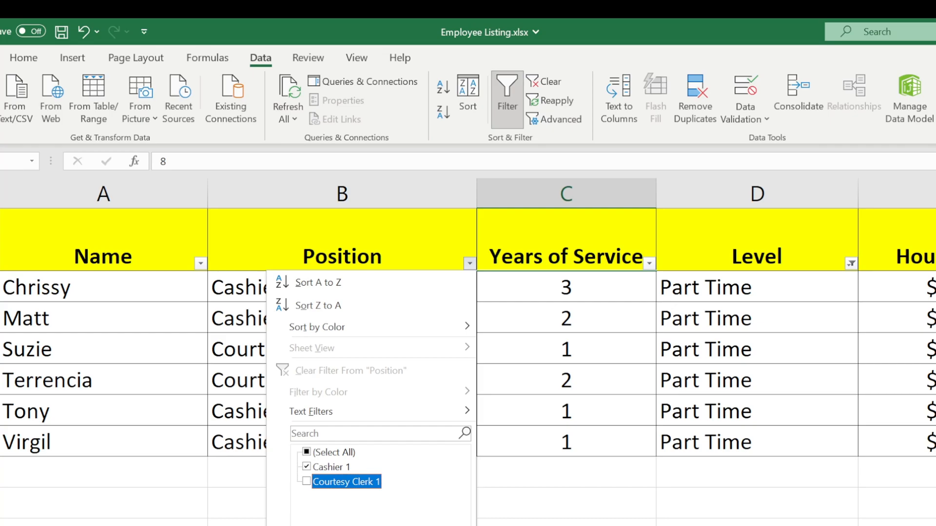
pyautogui.click(305, 481)
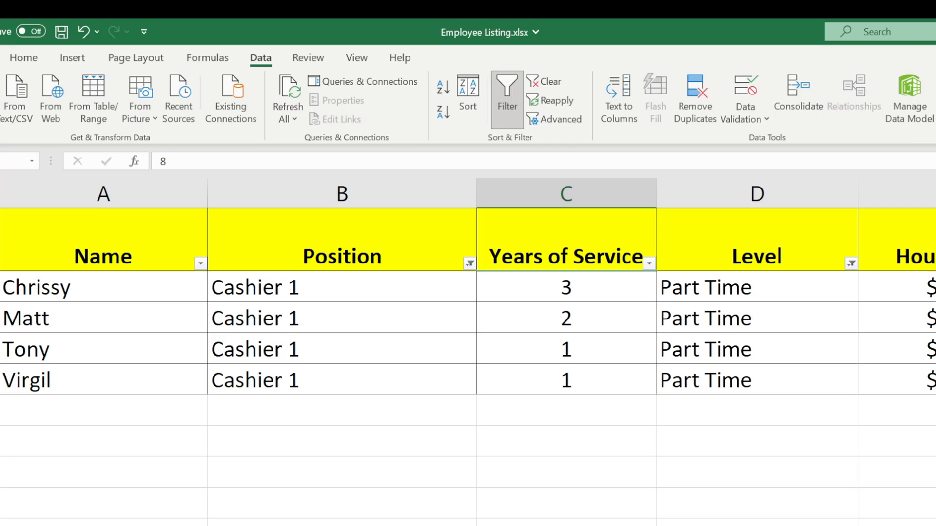
# - Restore Courtesy Clerk 1 in the Position filter so all Part Time rows return
pyautogui.click(469, 262)
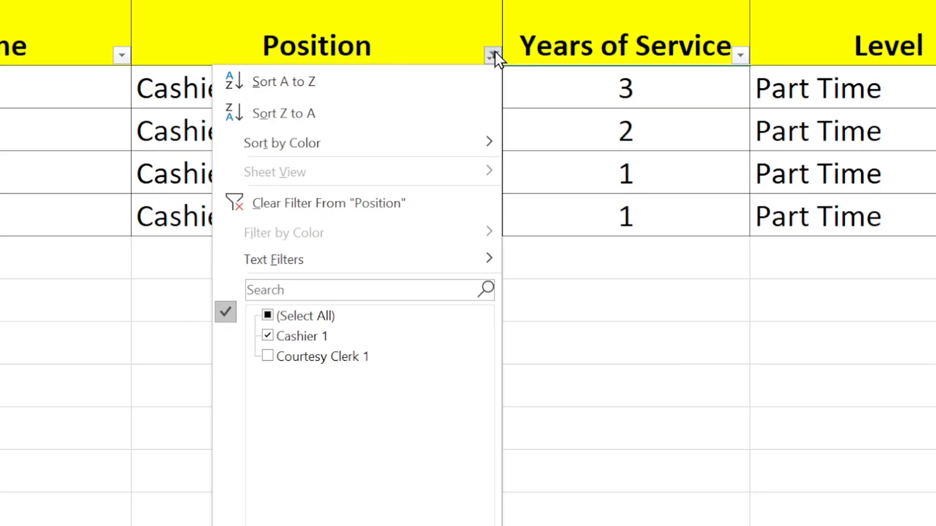
pyautogui.click(267, 356)
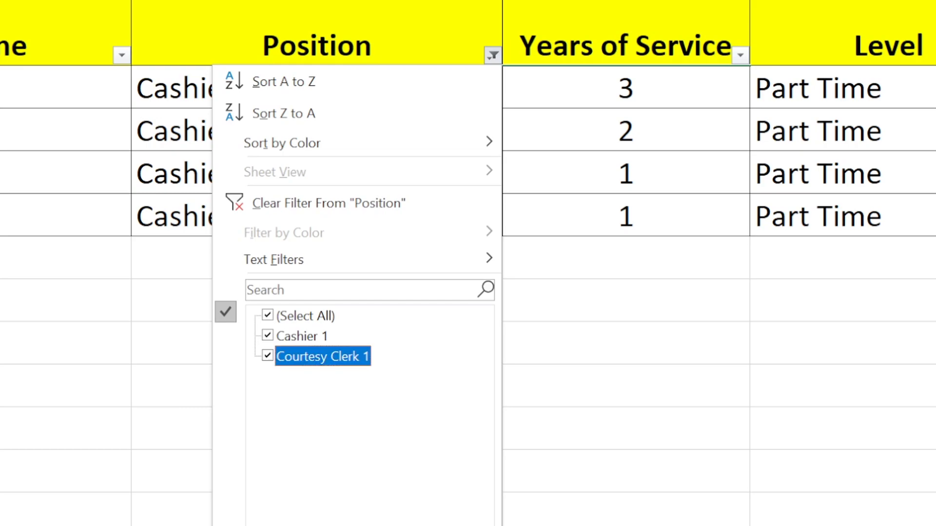
pyautogui.click(559, 101)
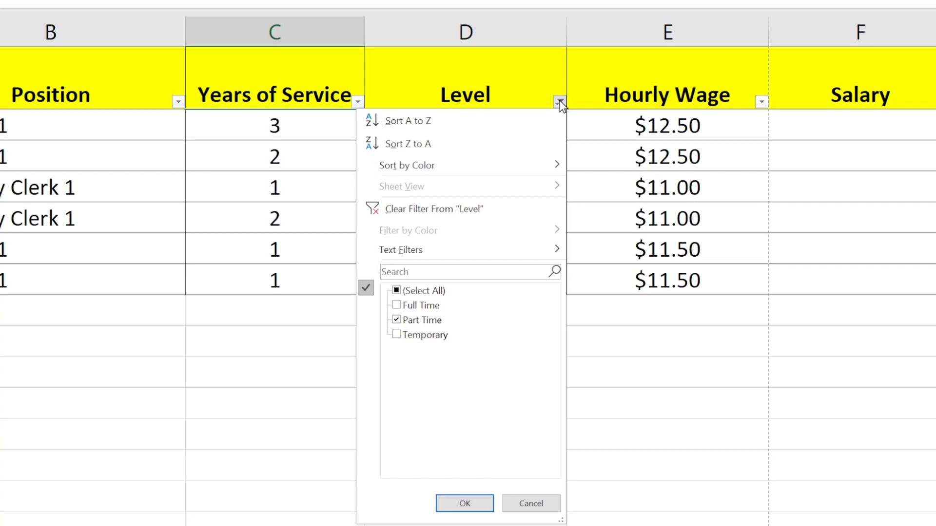
# - Reselect every value in the Level filter
pyautogui.click(395, 291)
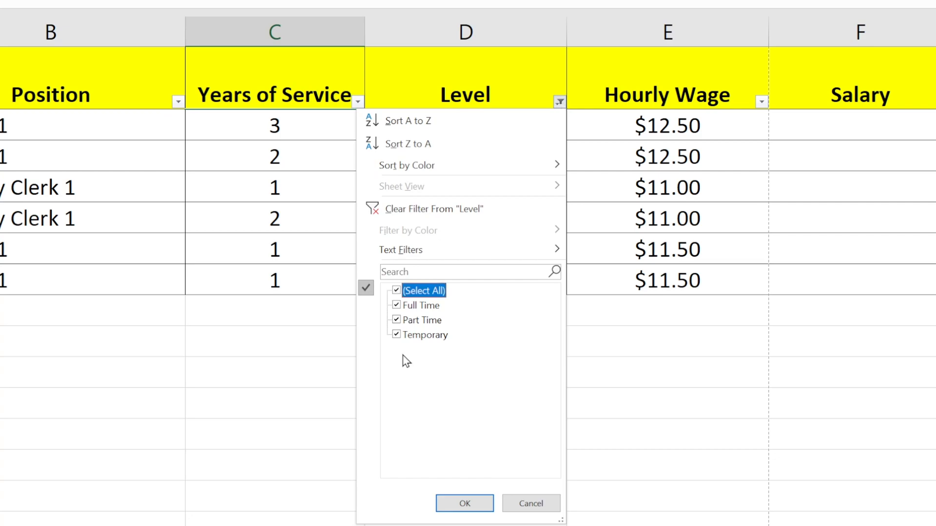
pyautogui.click(464, 502)
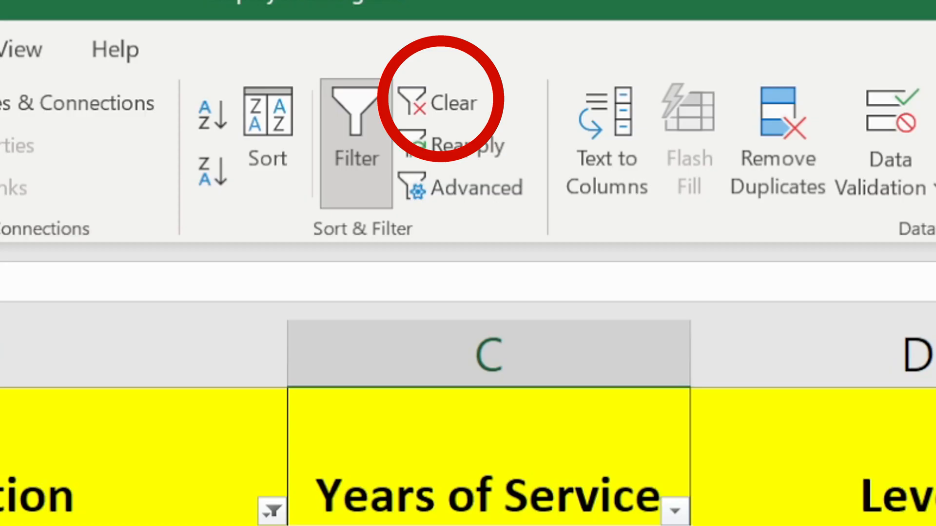
pyautogui.moveTo(543, 185)
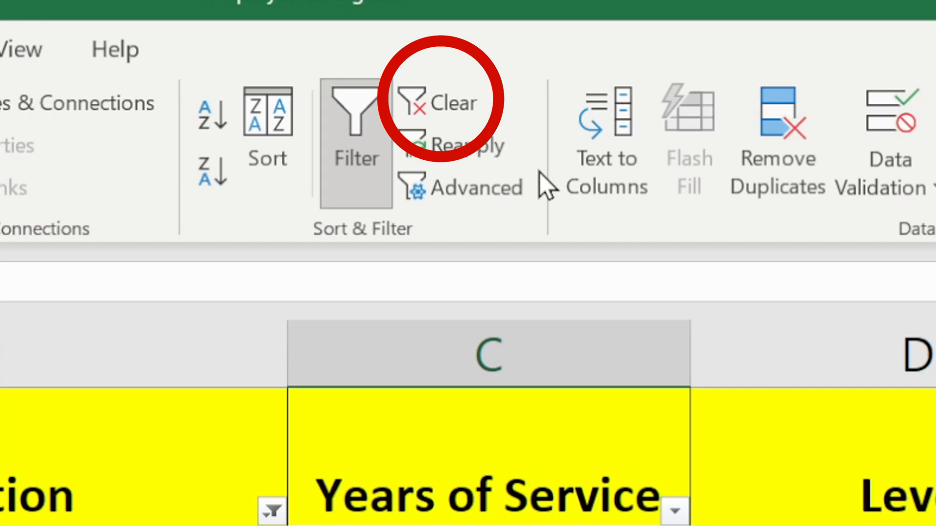
# - Clear all filters to show the complete employee list again
pyautogui.click(451, 101)
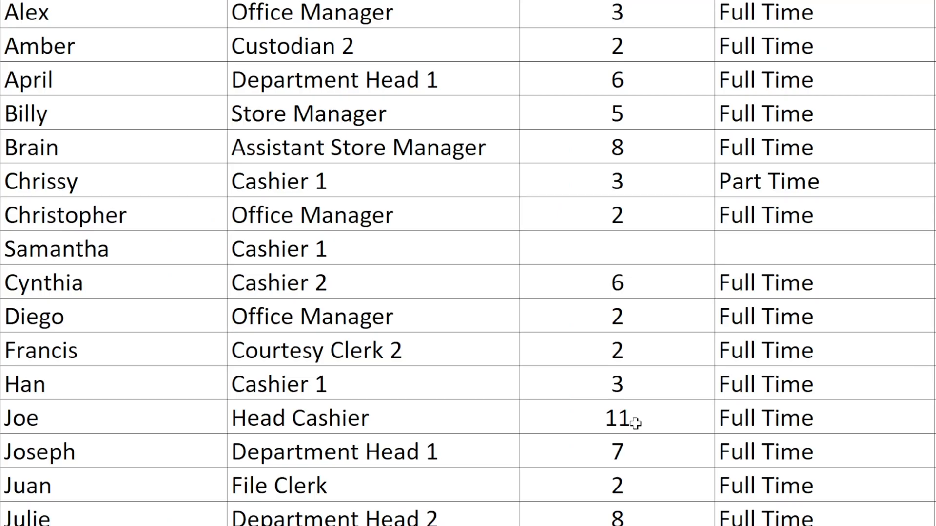
pyautogui.moveTo(464, 81)
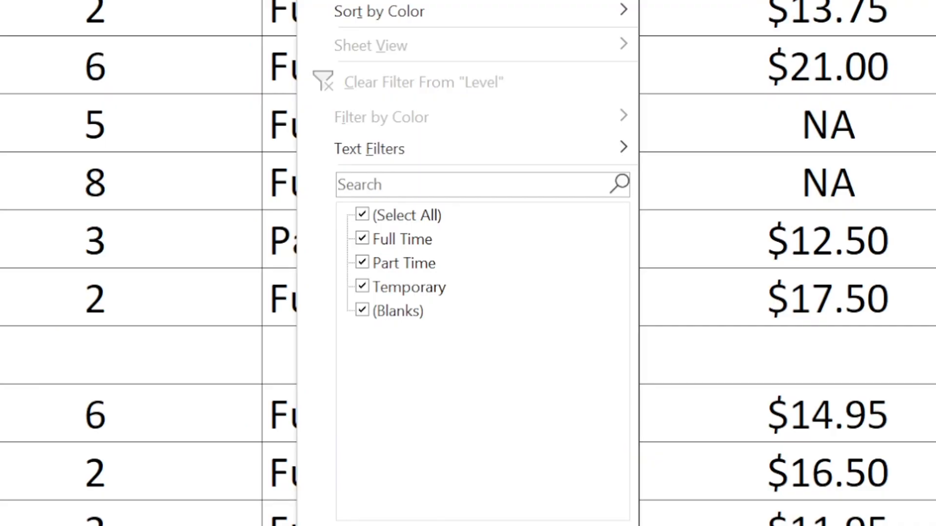
pyautogui.moveTo(373, 242)
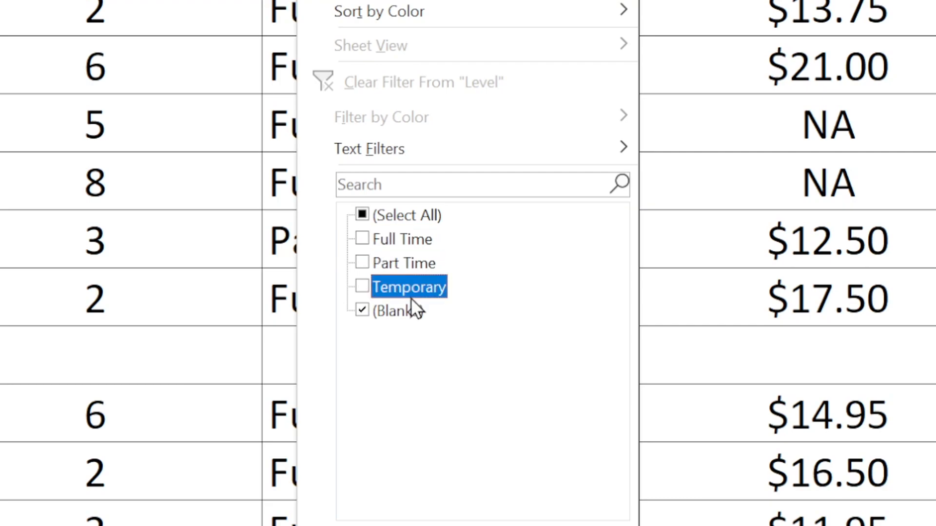
pyautogui.moveTo(431, 343)
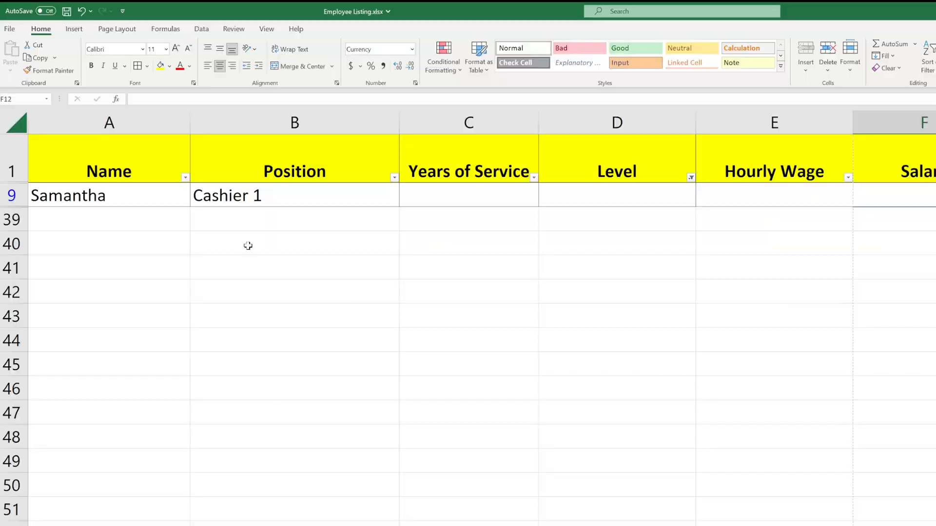
pyautogui.moveTo(171, 204)
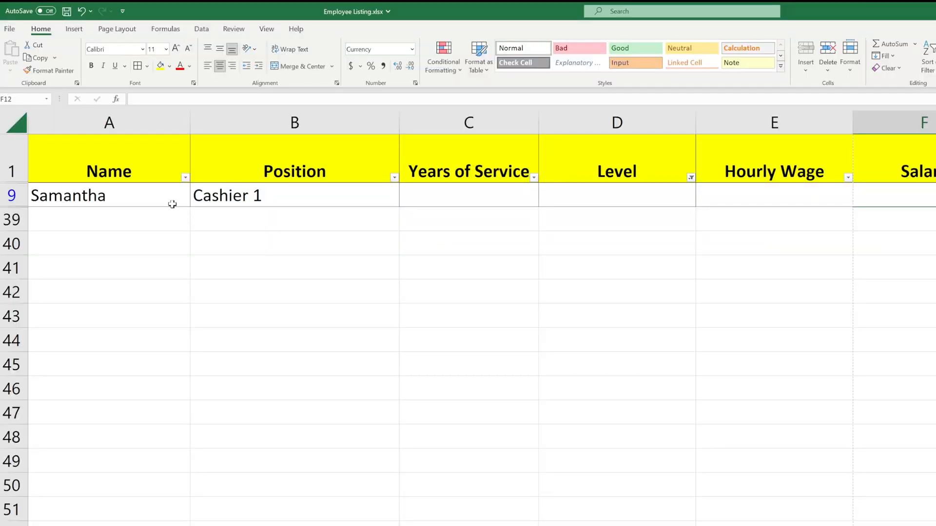
# - Select Samantha's name cell in A9, the only row left with a blank Level
pyautogui.click(68, 195)
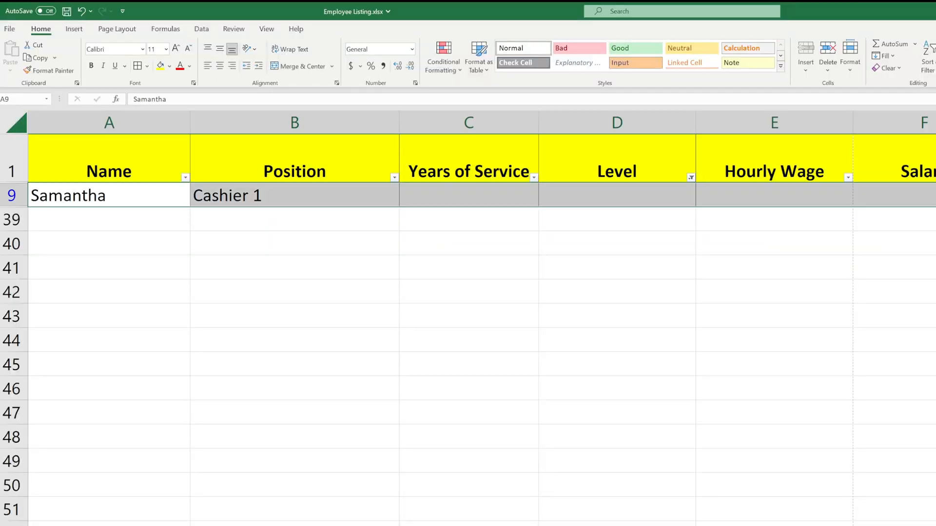